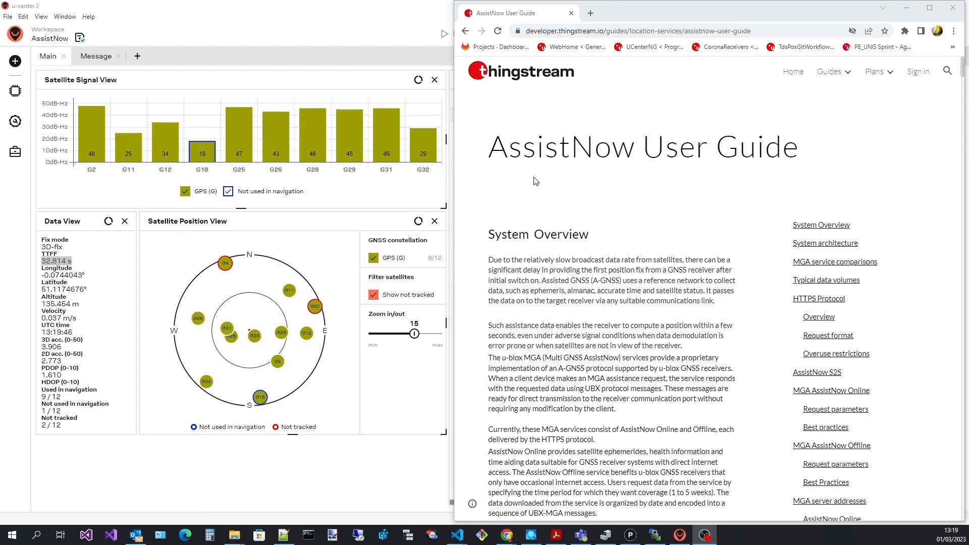
# - Bring up the maximized u-center 2 workspace with Console, Satellite Signal and Position views
pyautogui.click(637, 30)
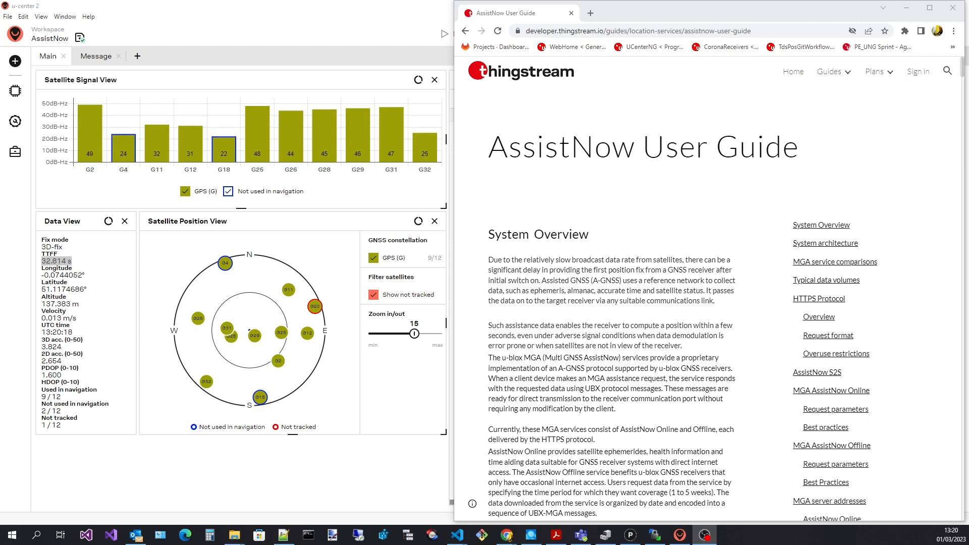
pyautogui.click(637, 30)
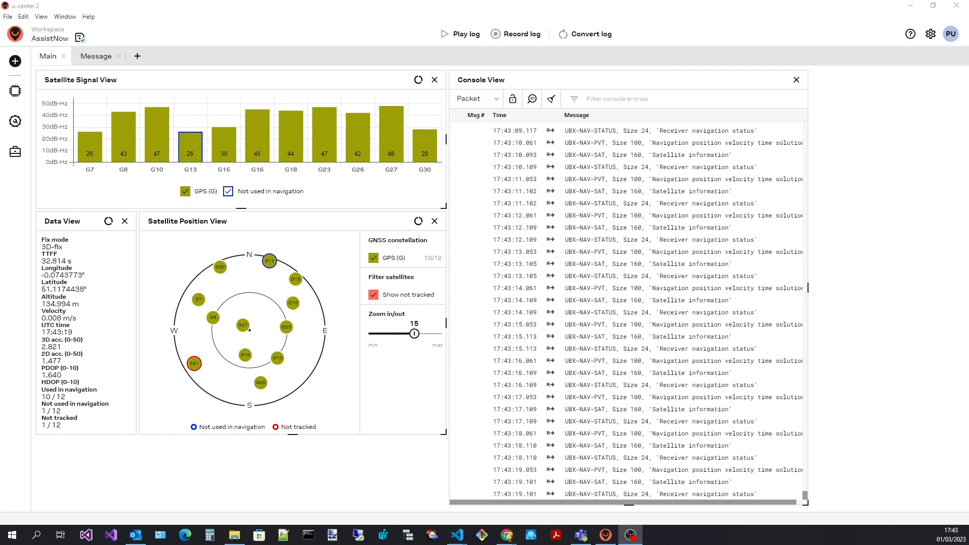
pyautogui.click(15, 121)
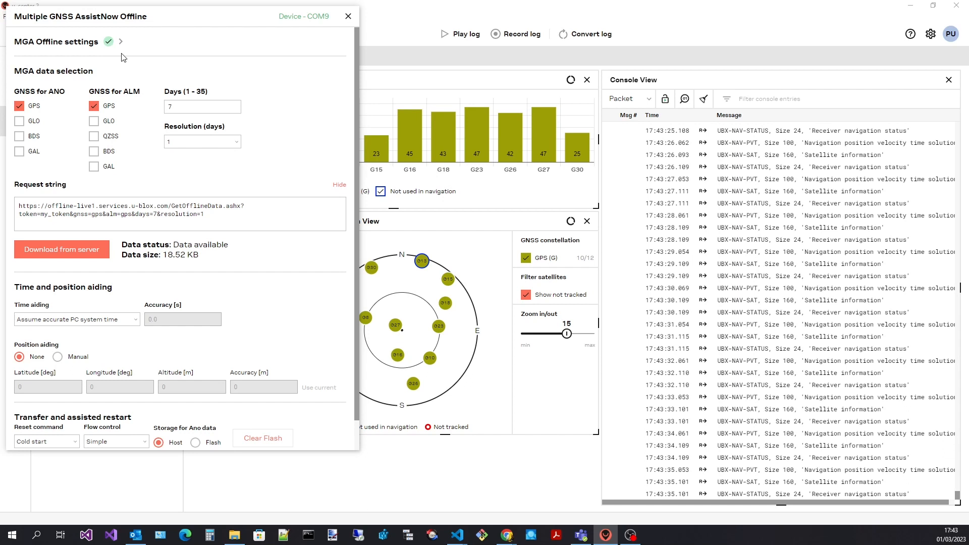
pyautogui.click(121, 41)
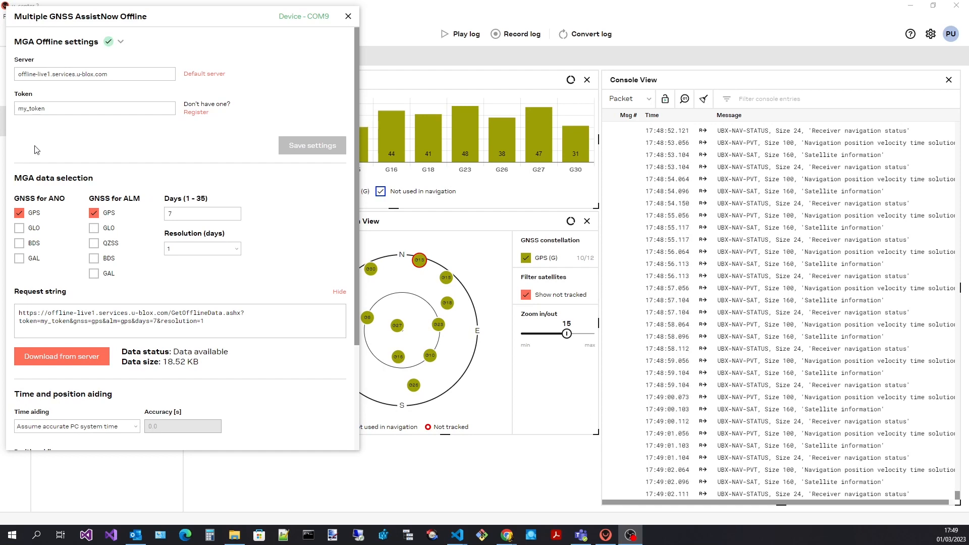
pyautogui.click(94, 108)
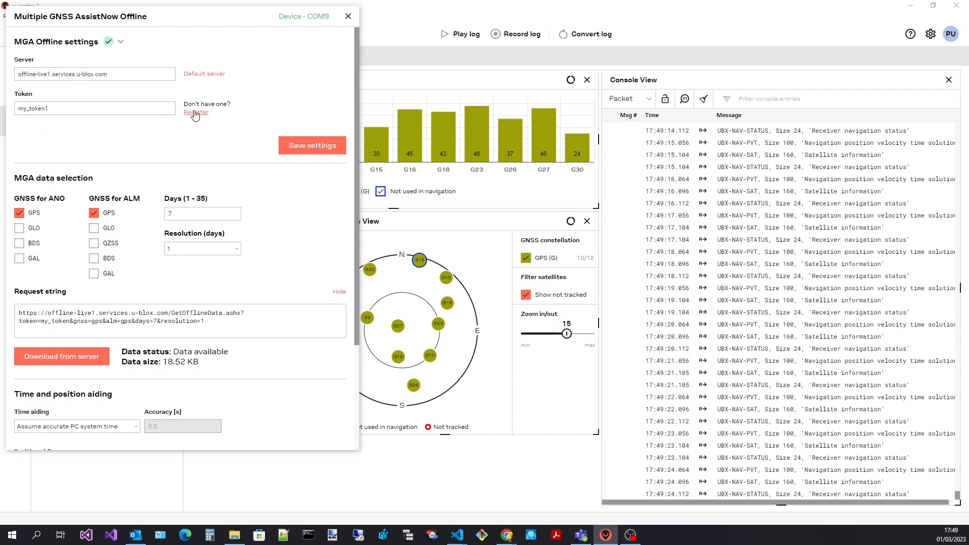
# - Open the u-blox AssistNow token Register form in Chrome and scroll through it
pyautogui.click(196, 112)
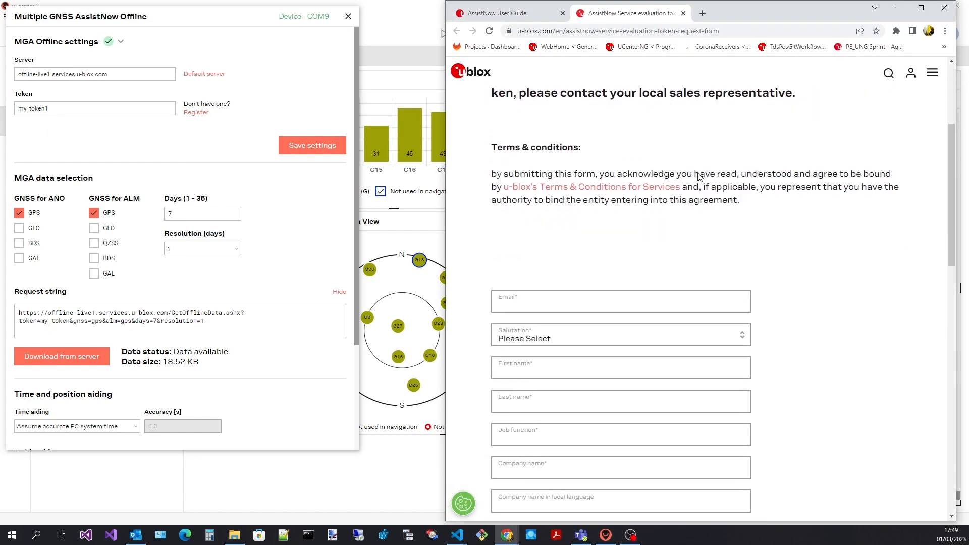
pyautogui.scroll(-3)
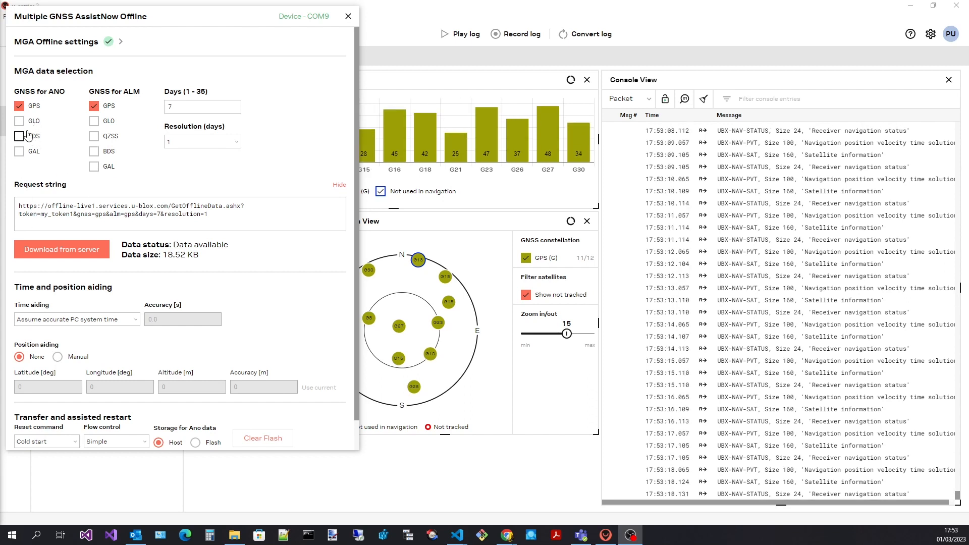
# - Preview GLO, BDS and GAL in the request string, then revert to GPS only
pyautogui.click(19, 120)
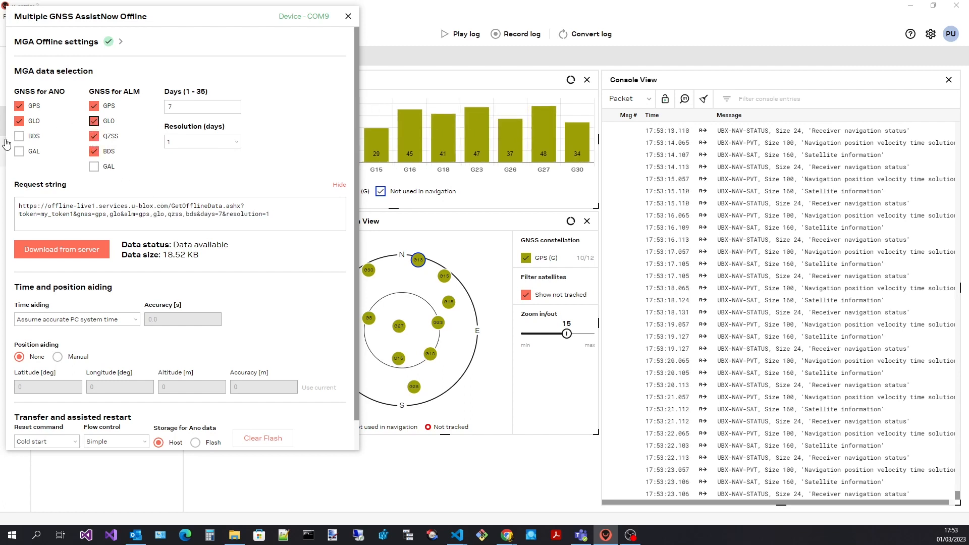
pyautogui.click(20, 136)
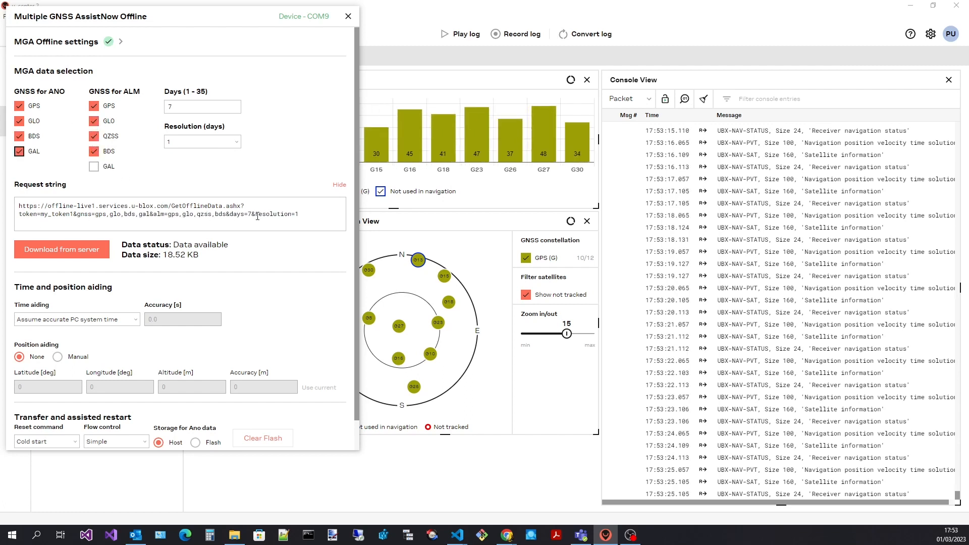
pyautogui.click(19, 121)
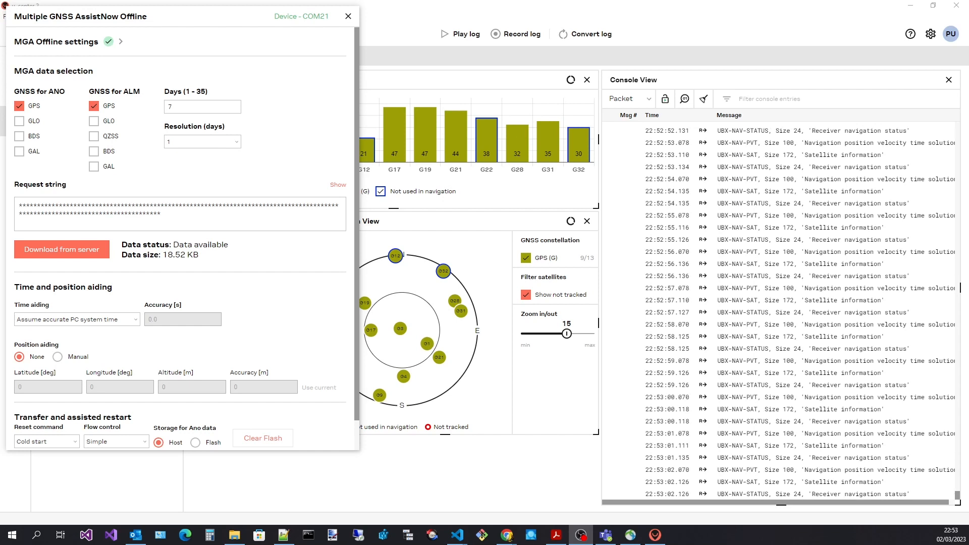
pyautogui.click(76, 319)
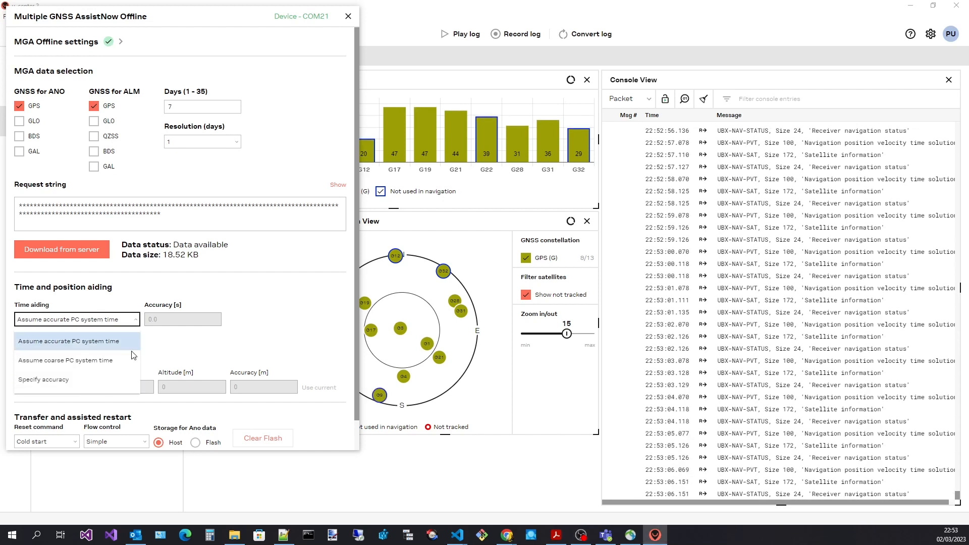
pyautogui.click(69, 341)
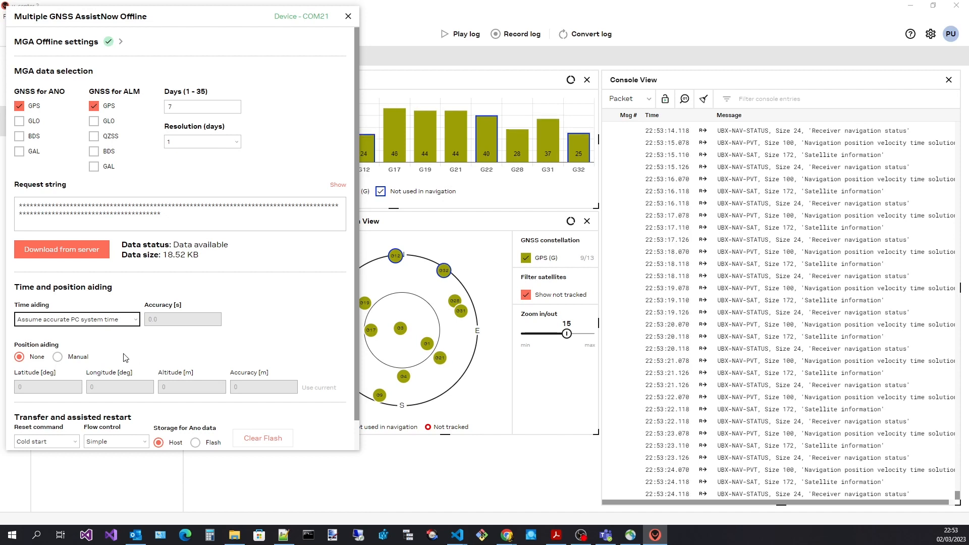
pyautogui.moveTo(50, 371)
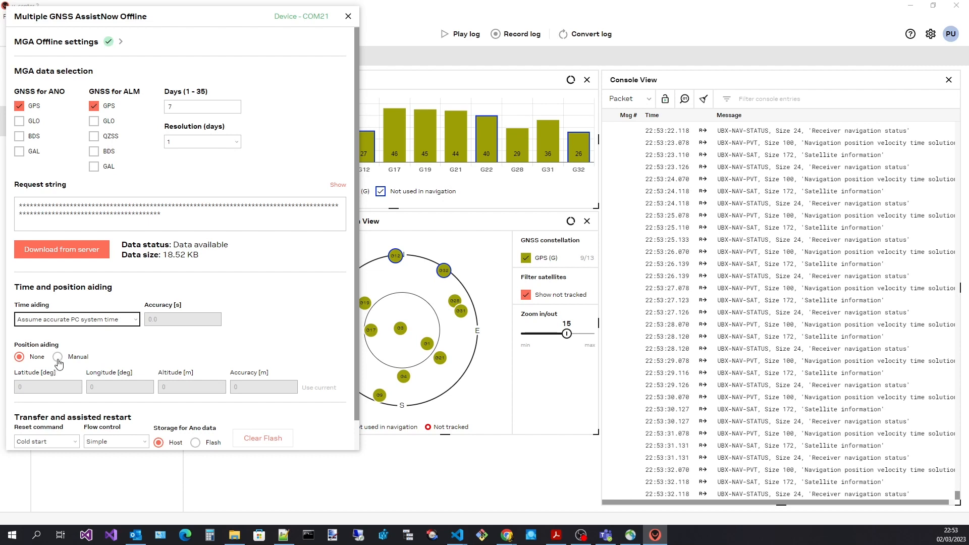
# - Fill position aiding with the receiver's current position via Manual, then set it back to None
pyautogui.click(58, 357)
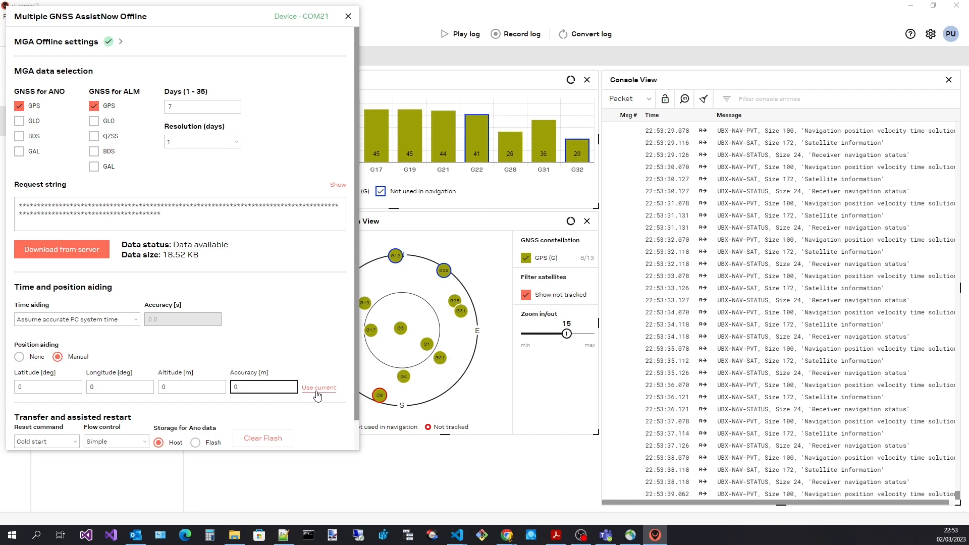
pyautogui.click(319, 388)
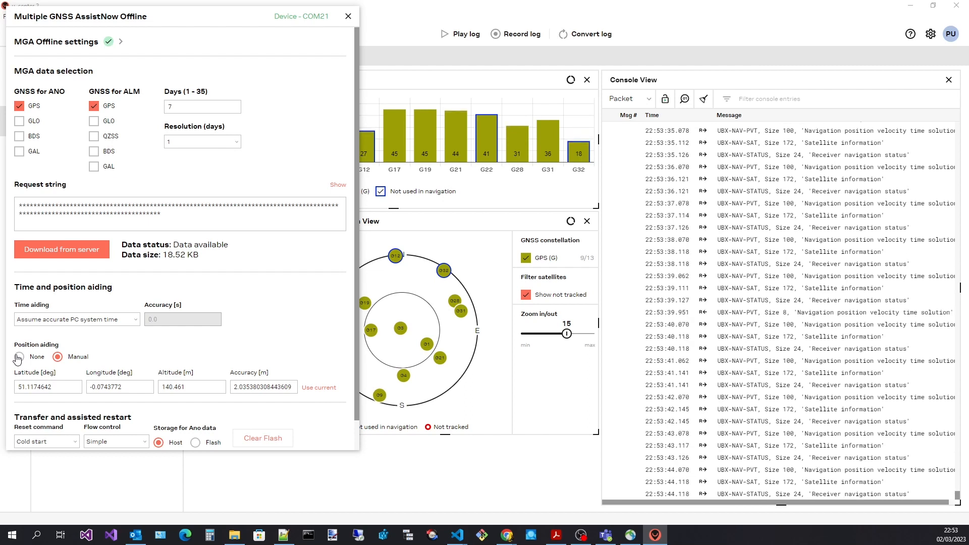
pyautogui.click(18, 357)
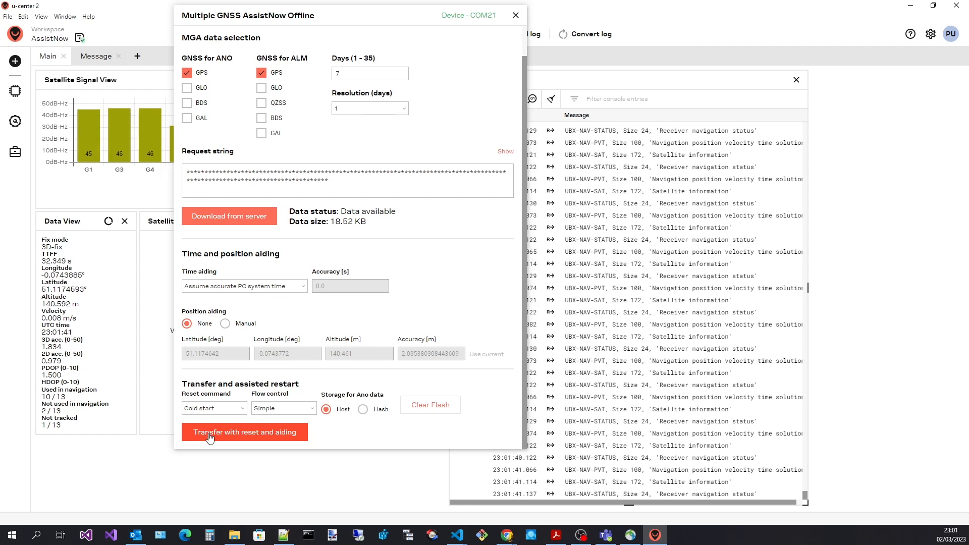
# - Transfer the assistance data with cold reset and aiding, then close the finished progress report
pyautogui.click(244, 432)
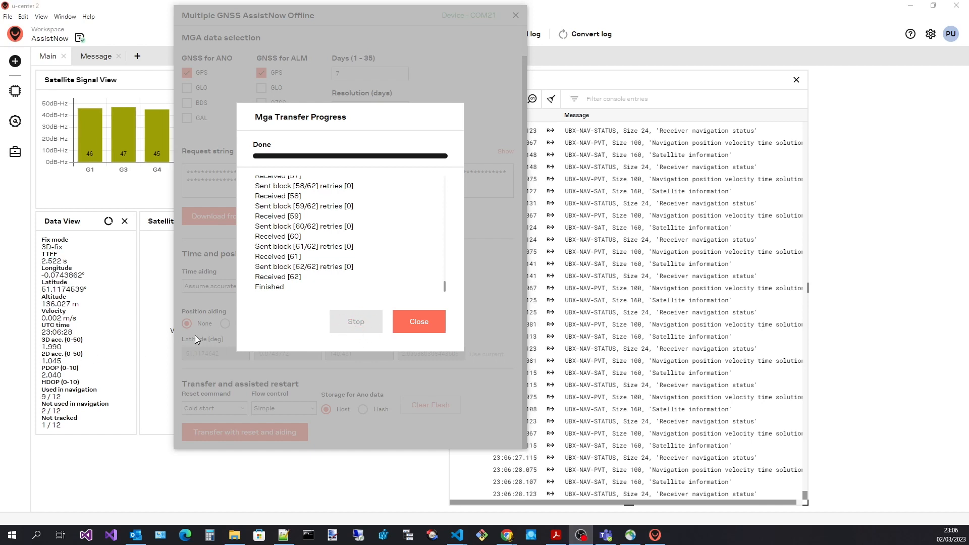
pyautogui.click(418, 322)
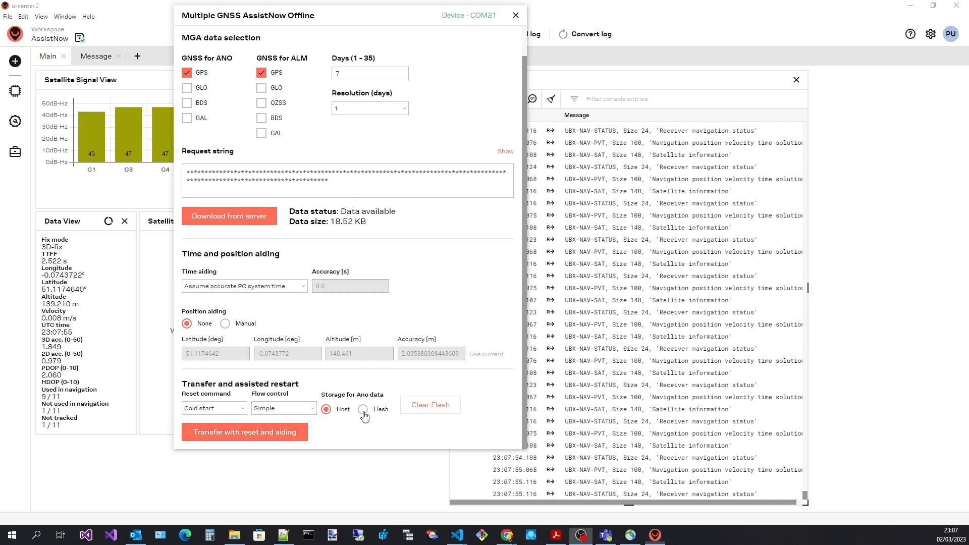
# - Set ANO data storage to Flash and clear the flash storage
pyautogui.click(363, 409)
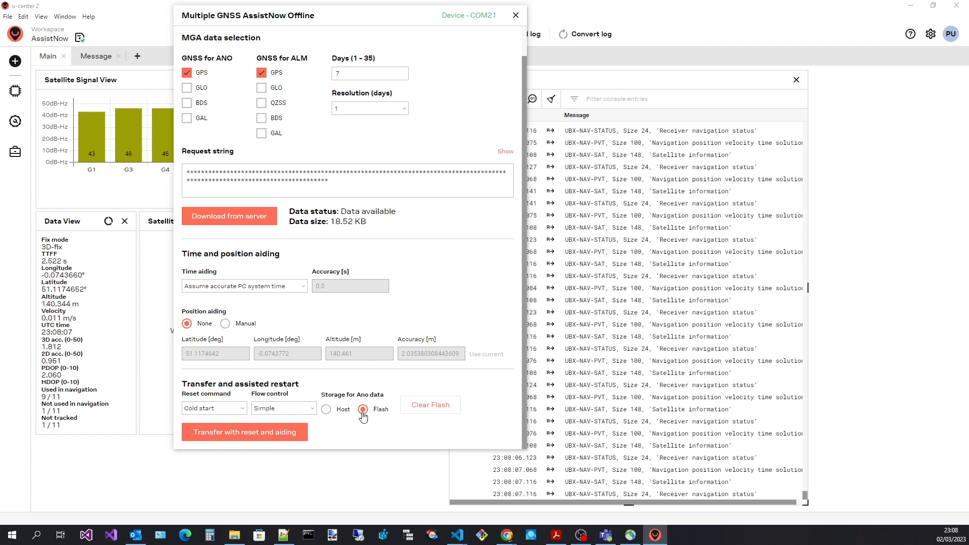
pyautogui.click(363, 409)
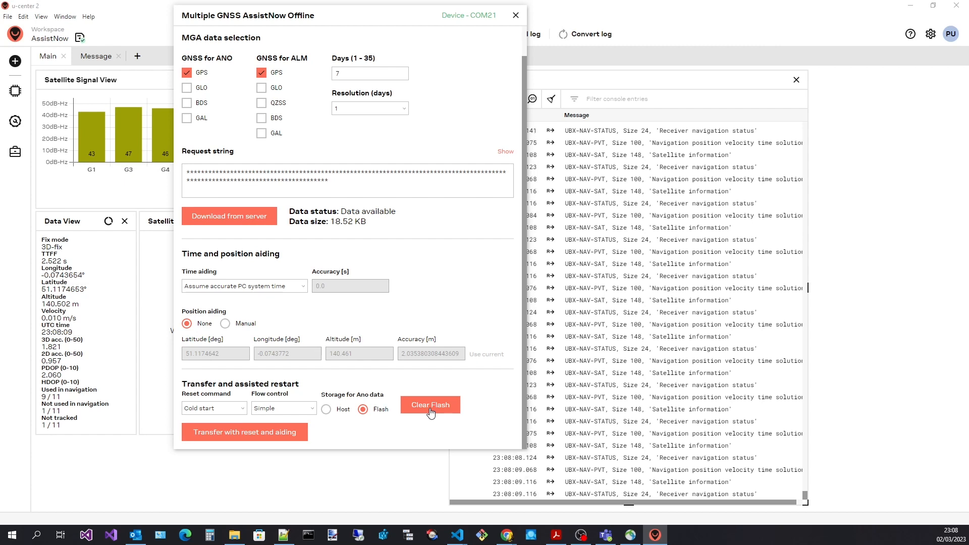